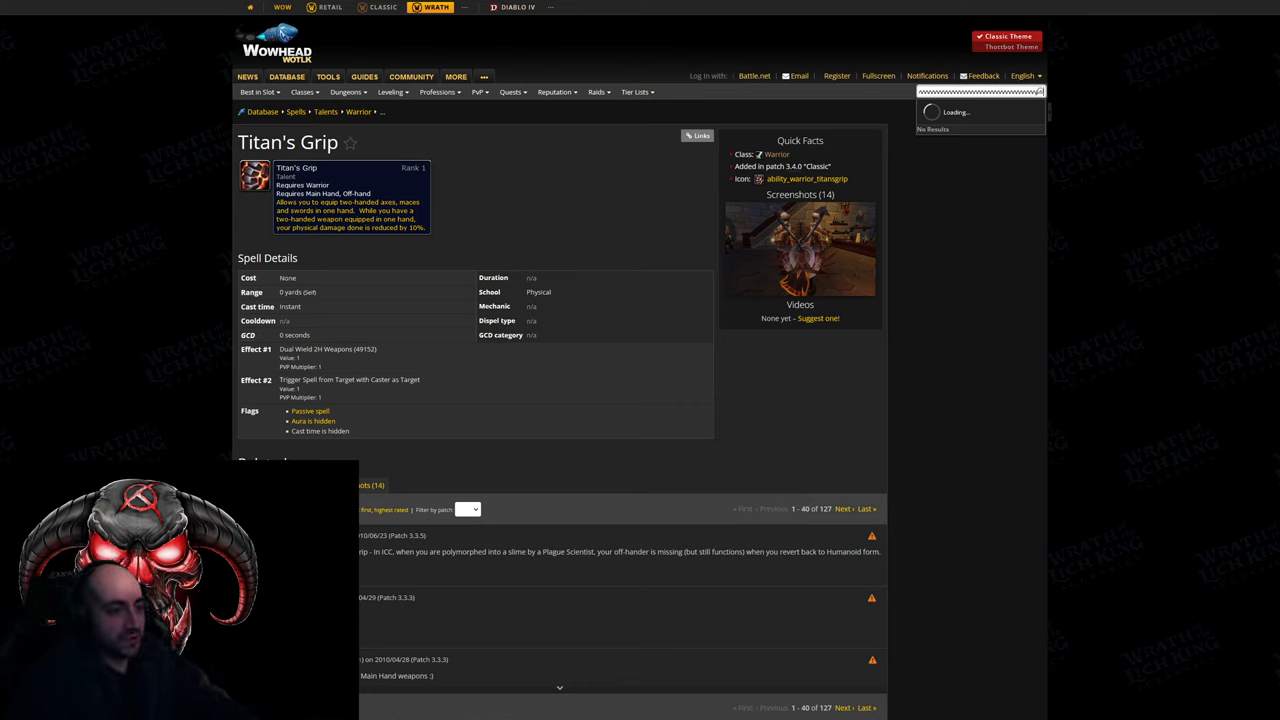
Open the Classic Automatic Crowd Pummeler two-handed mace page, then select the site search box
click(930, 420)
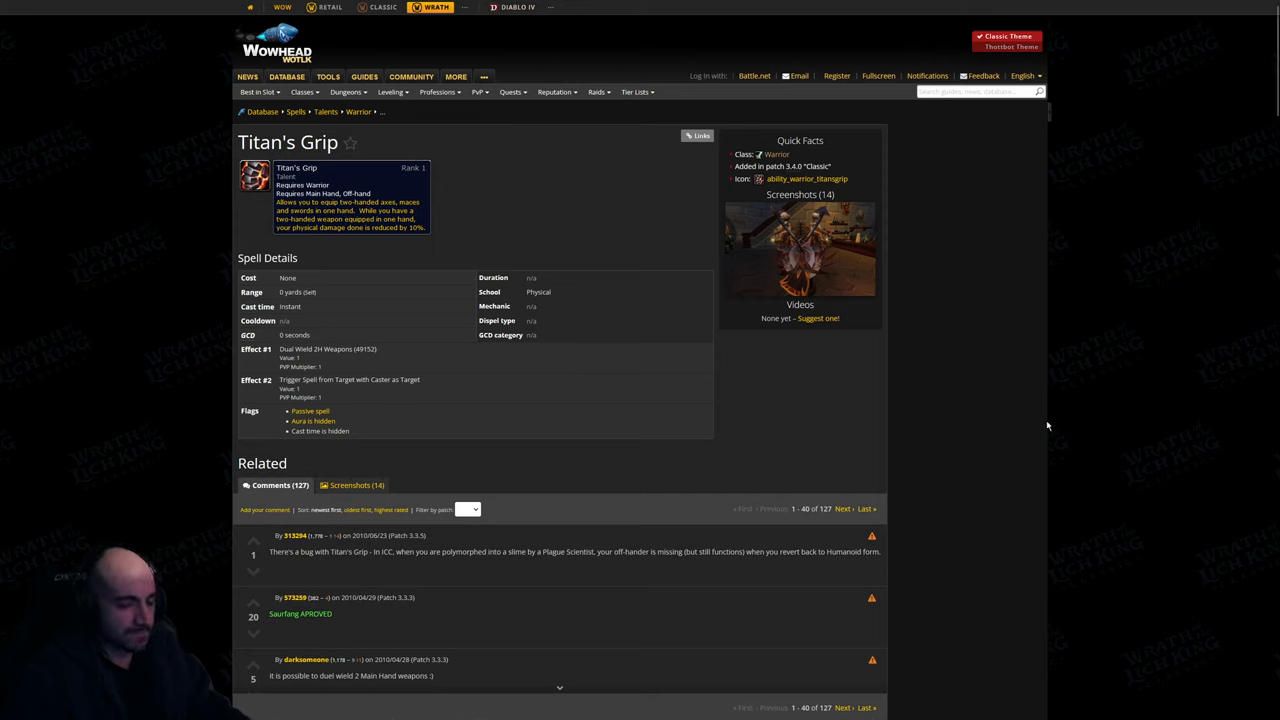
mouse_move(837, 430)
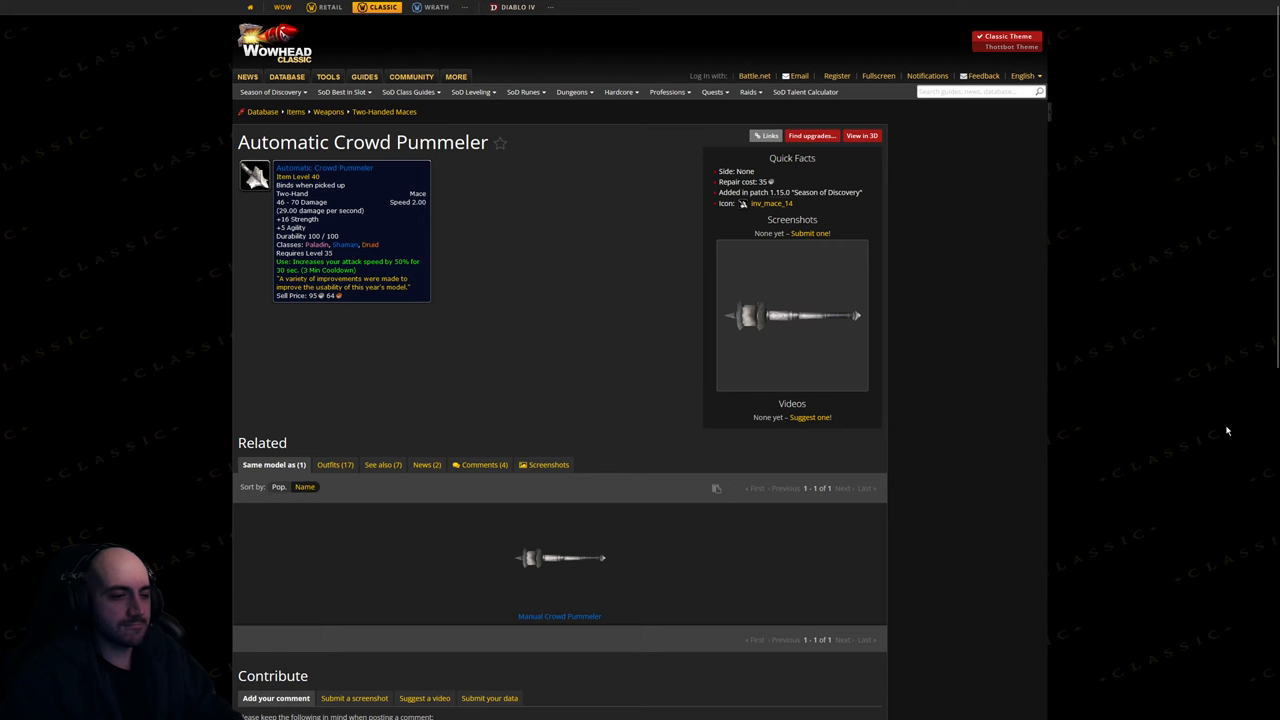
mouse_move(578, 384)
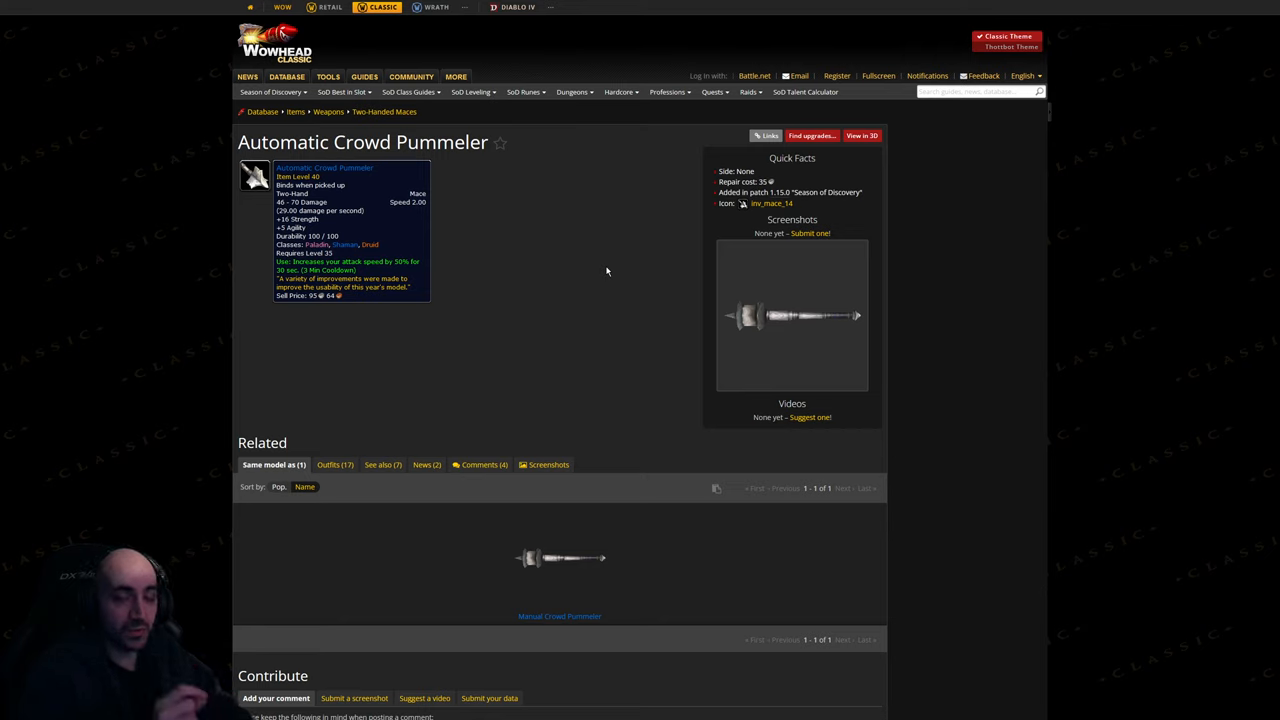
click(975, 91)
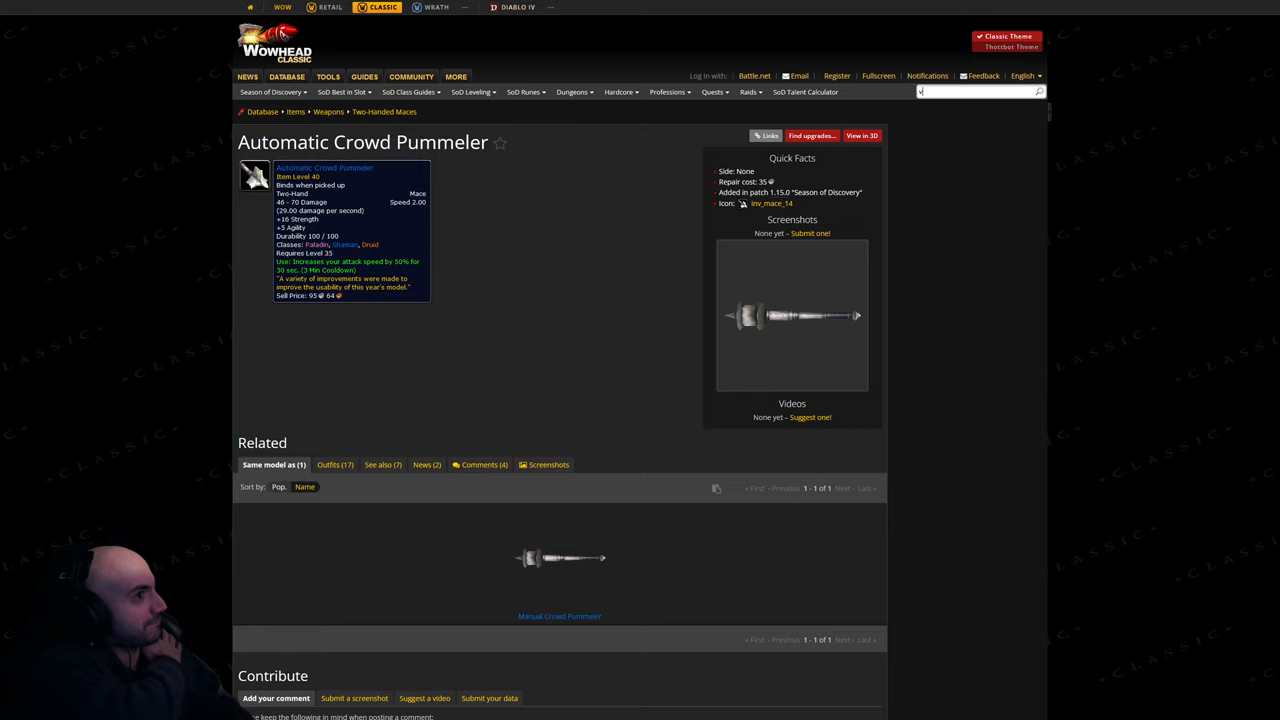